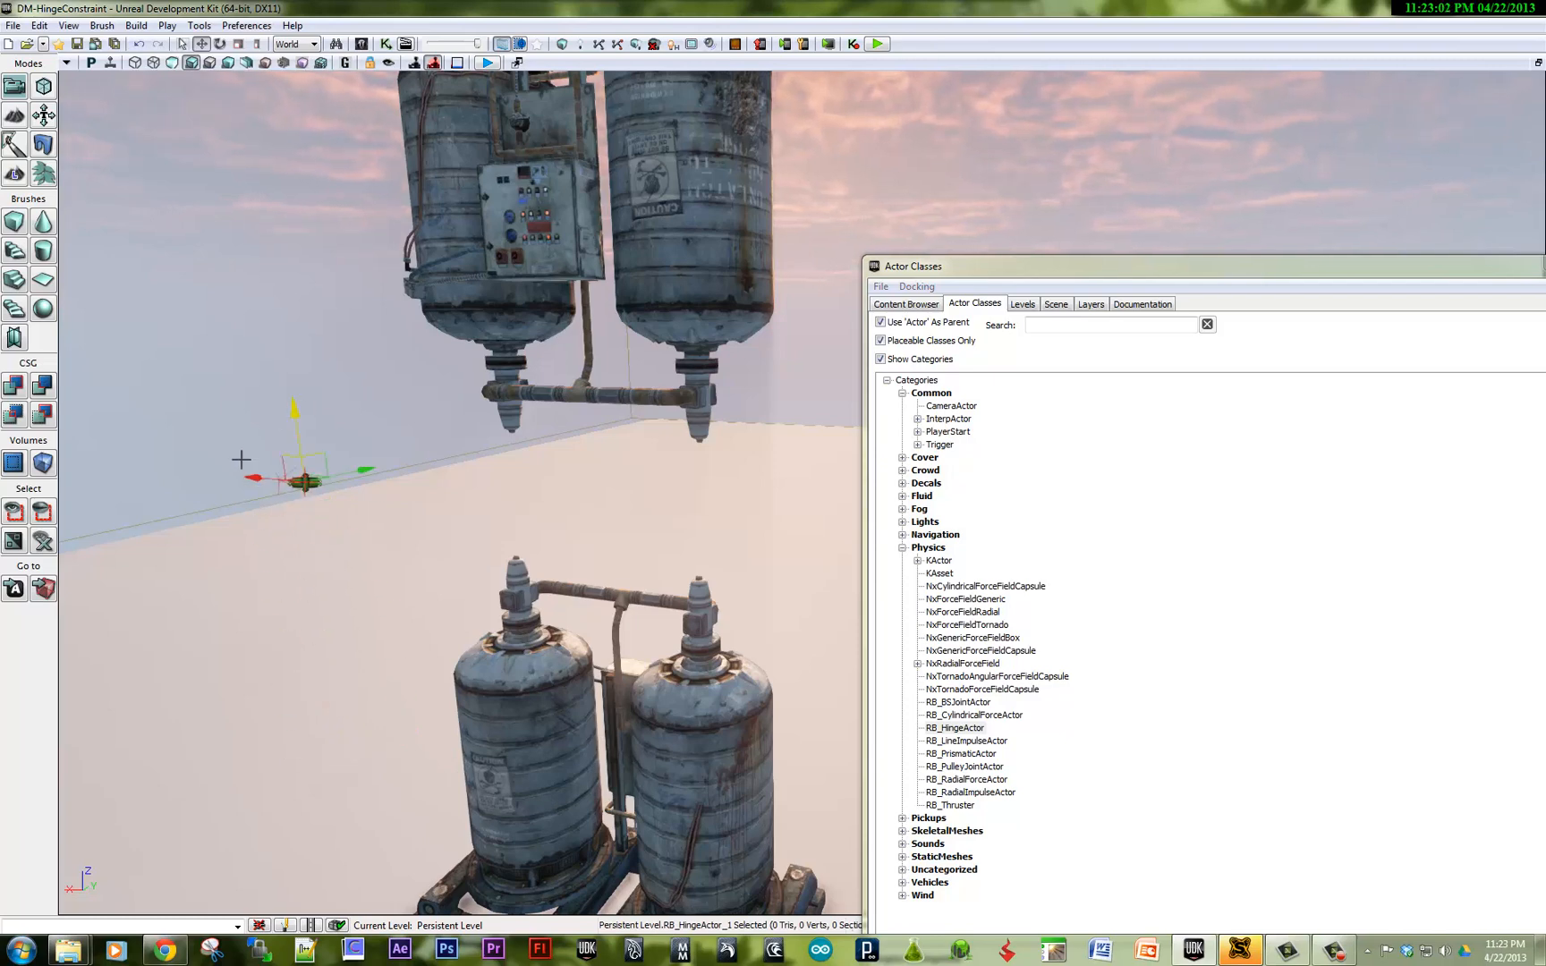
# Drag RB_HingeActor into the gap between the upper and lower tank KActors.
pyautogui.moveTo(306, 478); pyautogui.dragTo(731, 517)
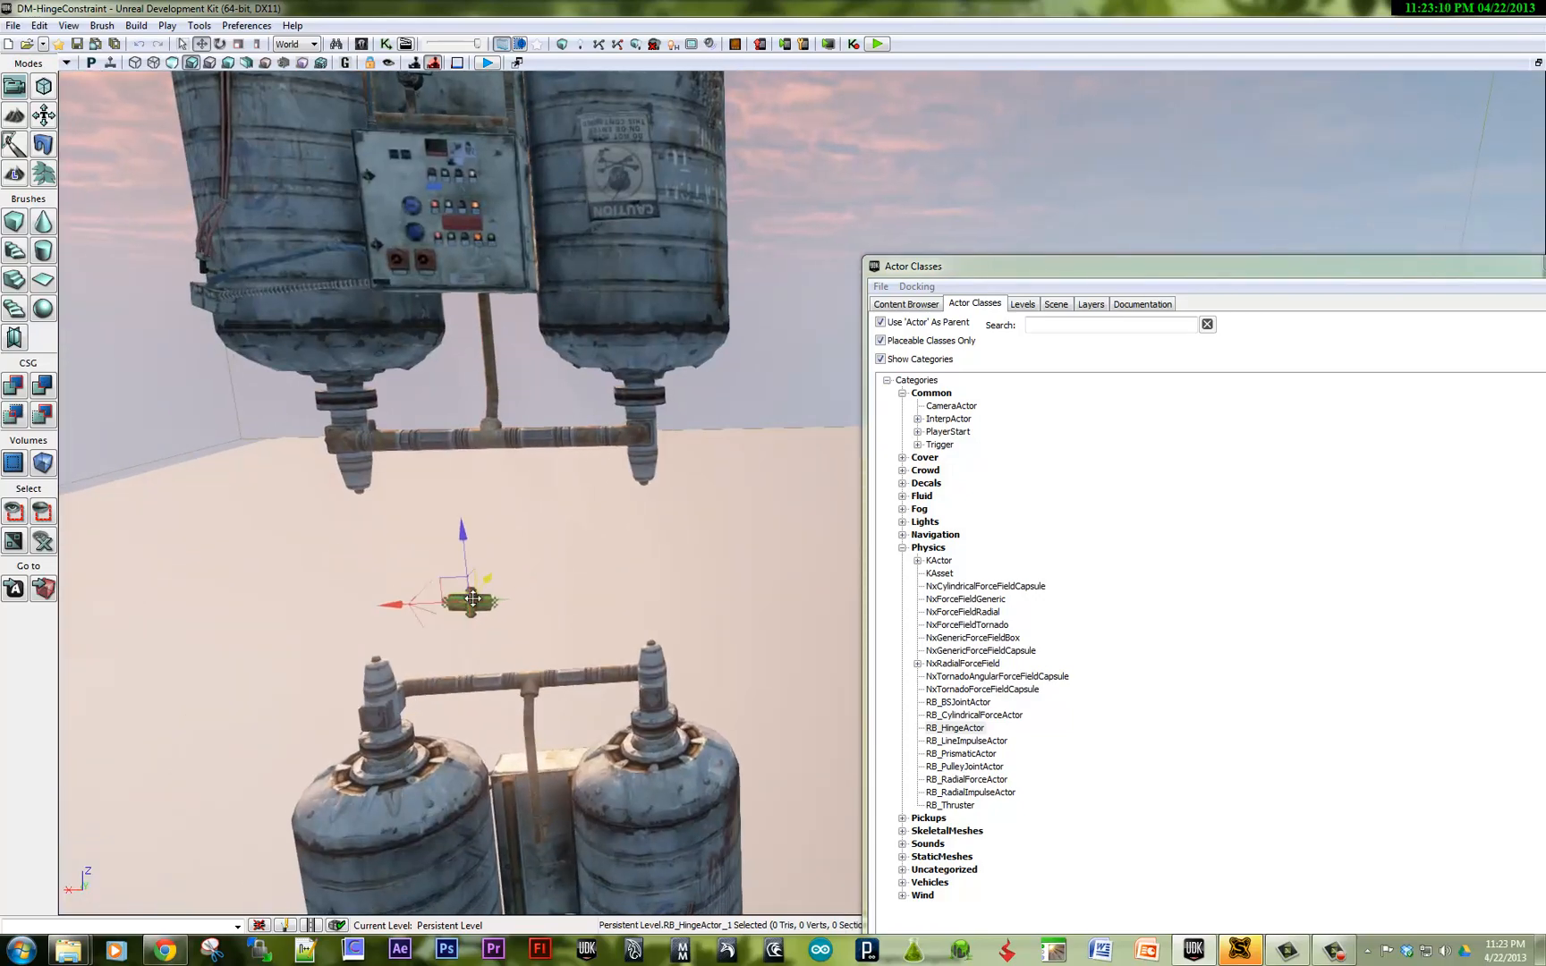
pyautogui.moveTo(473, 601); pyautogui.dragTo(408, 630)
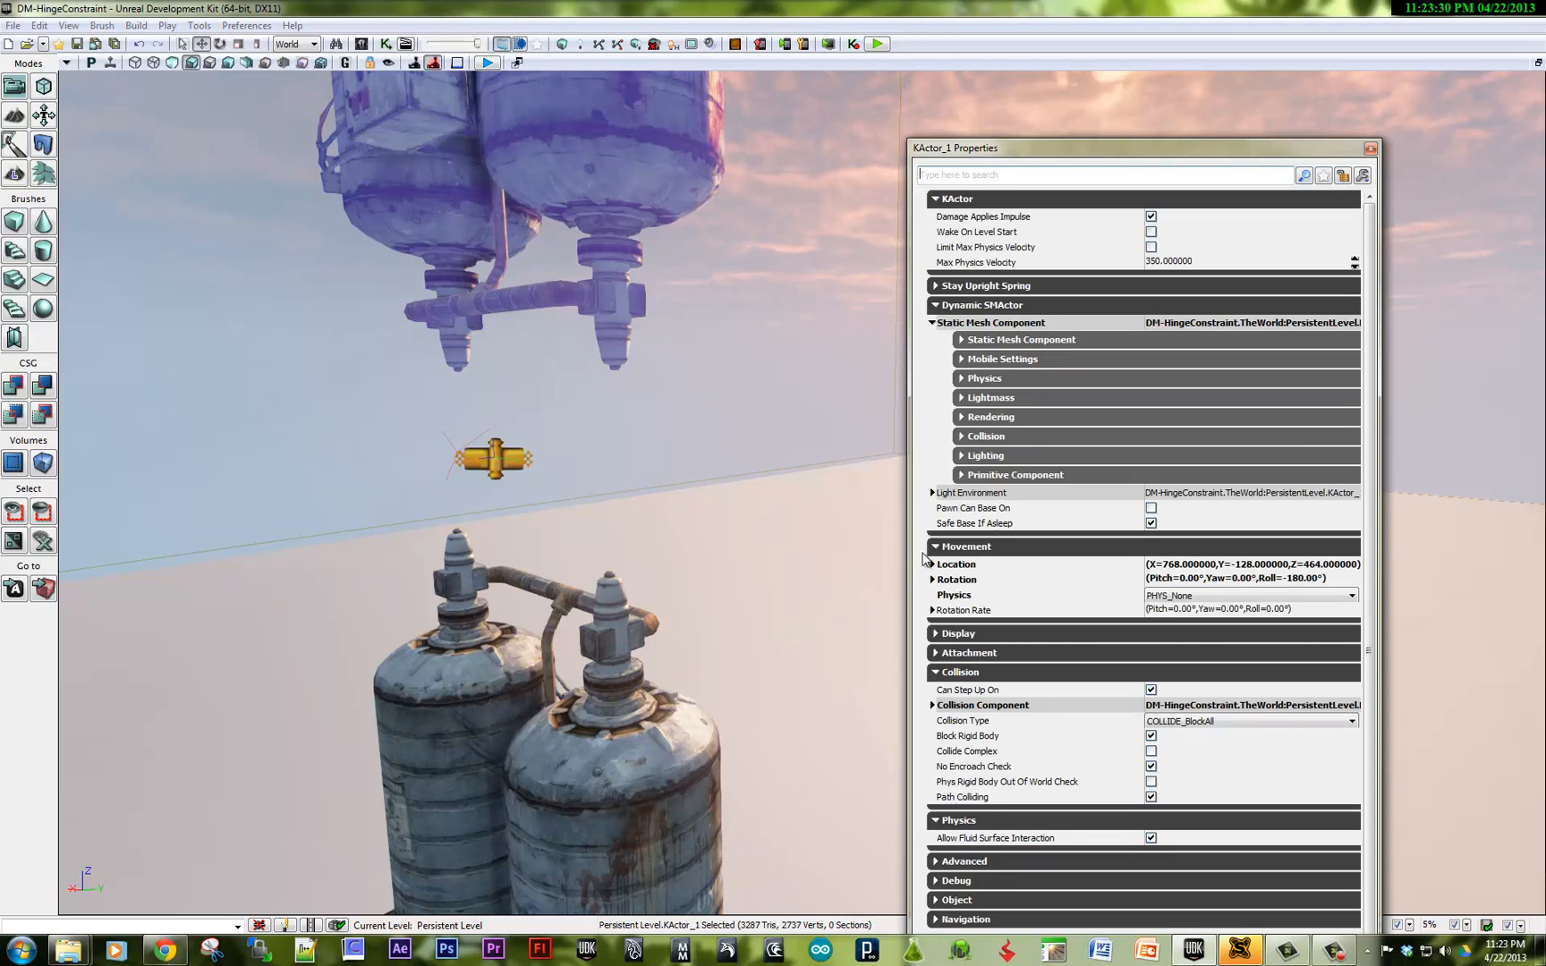
# Set KActor_2 to PHYS_RigidBody and enable Wake On Level Start (found via 'wa').
pyautogui.click(1251, 596)
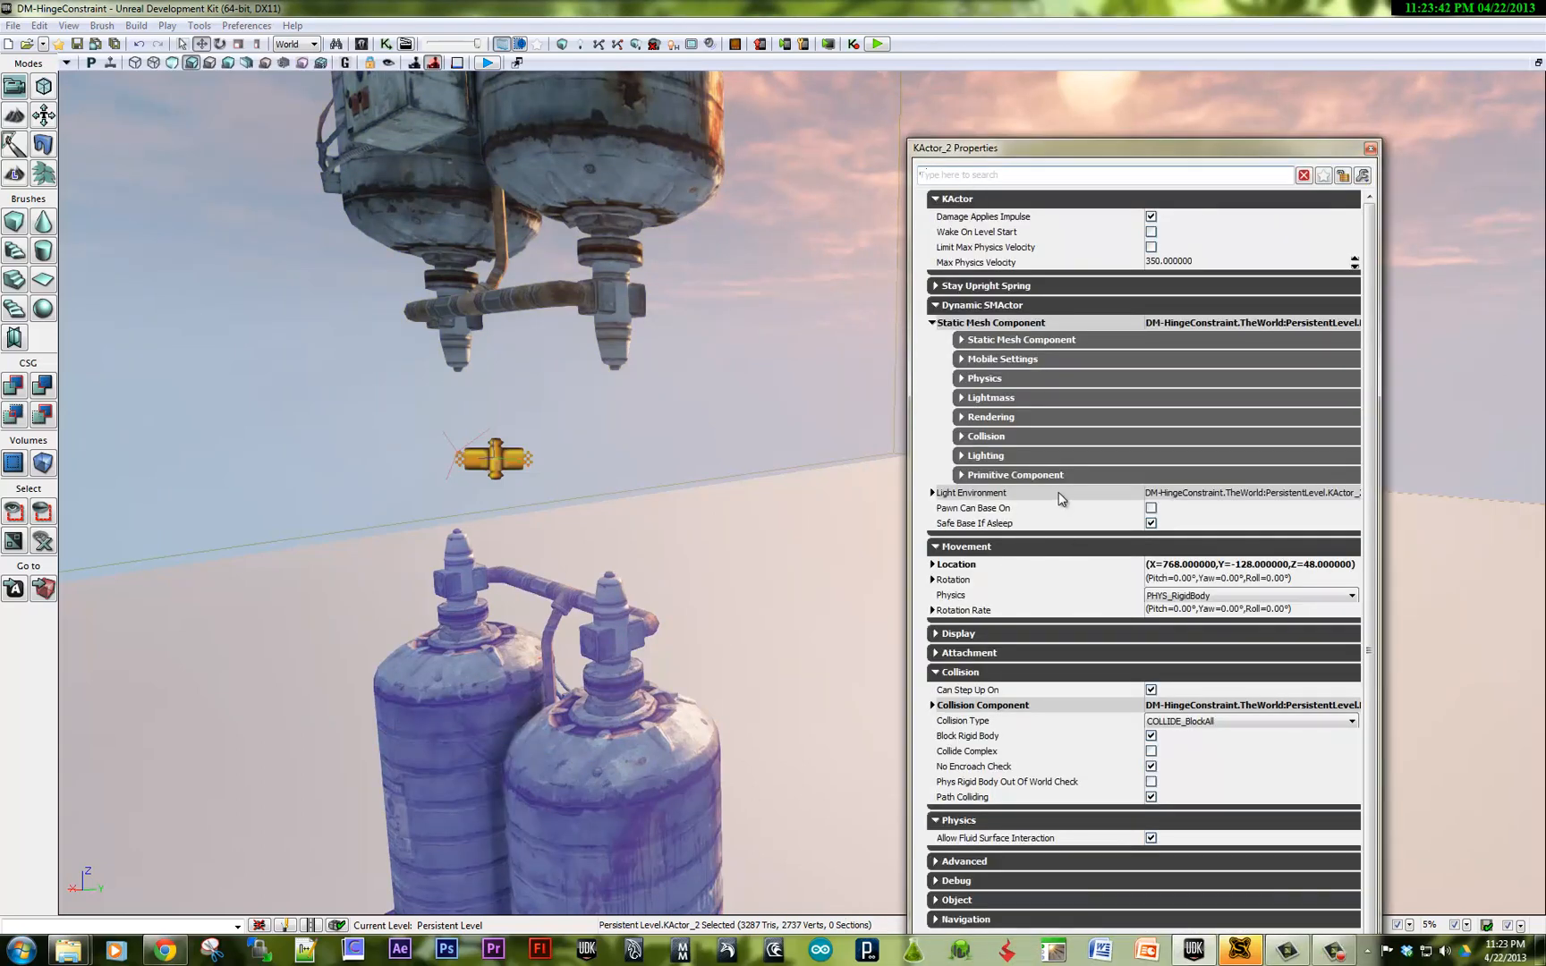
pyautogui.write('wa')
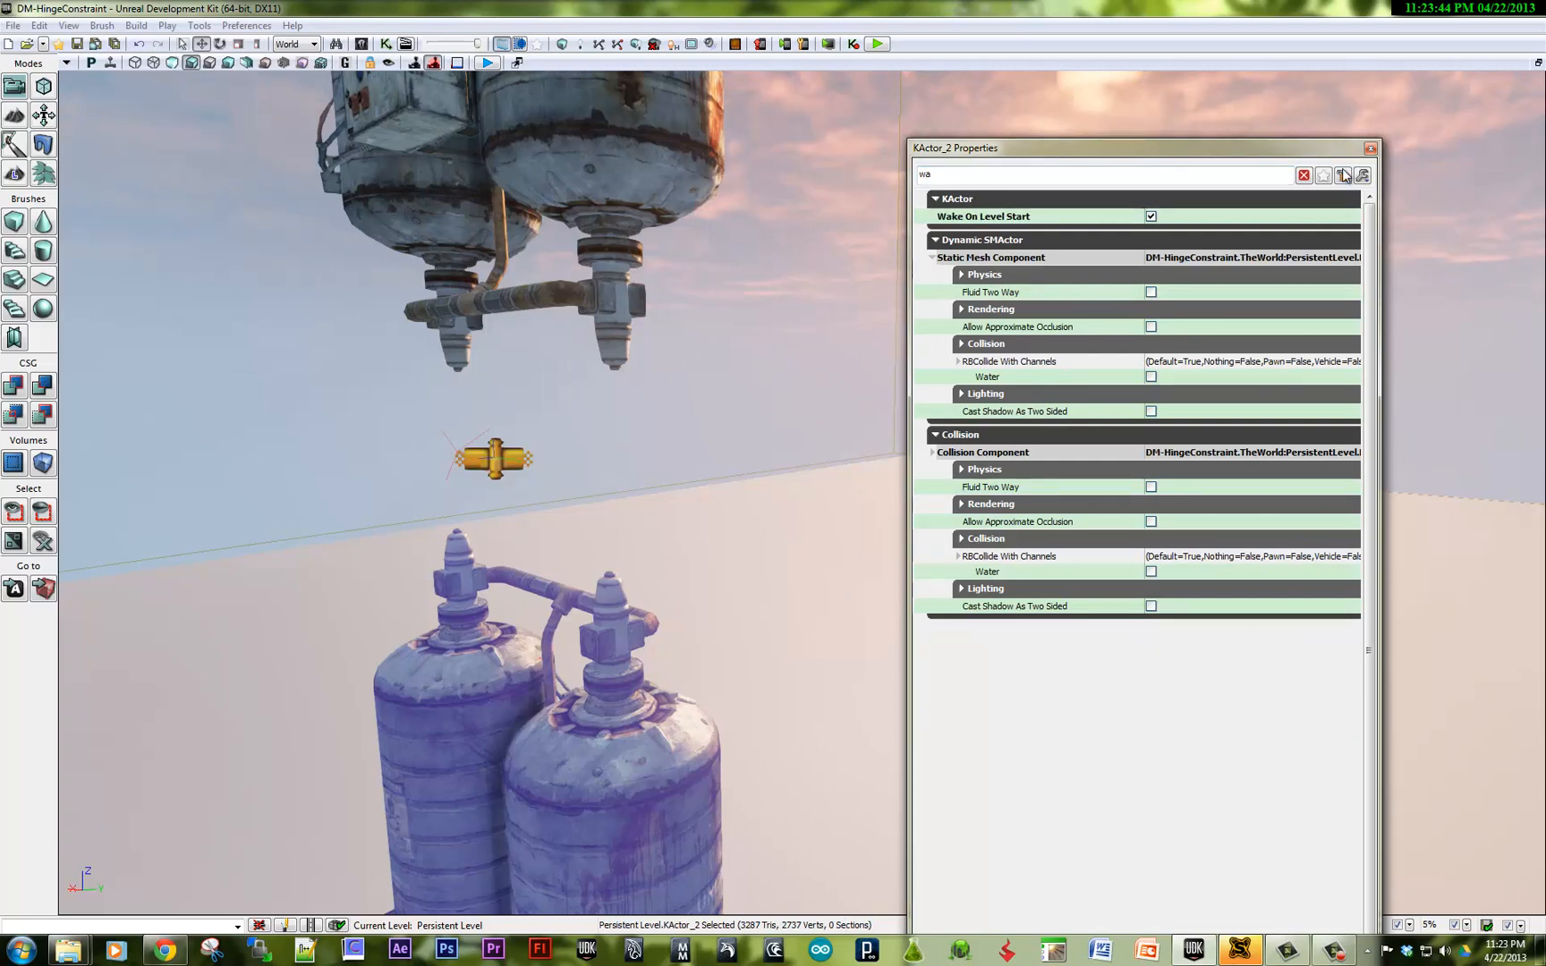
pyautogui.click(1367, 146)
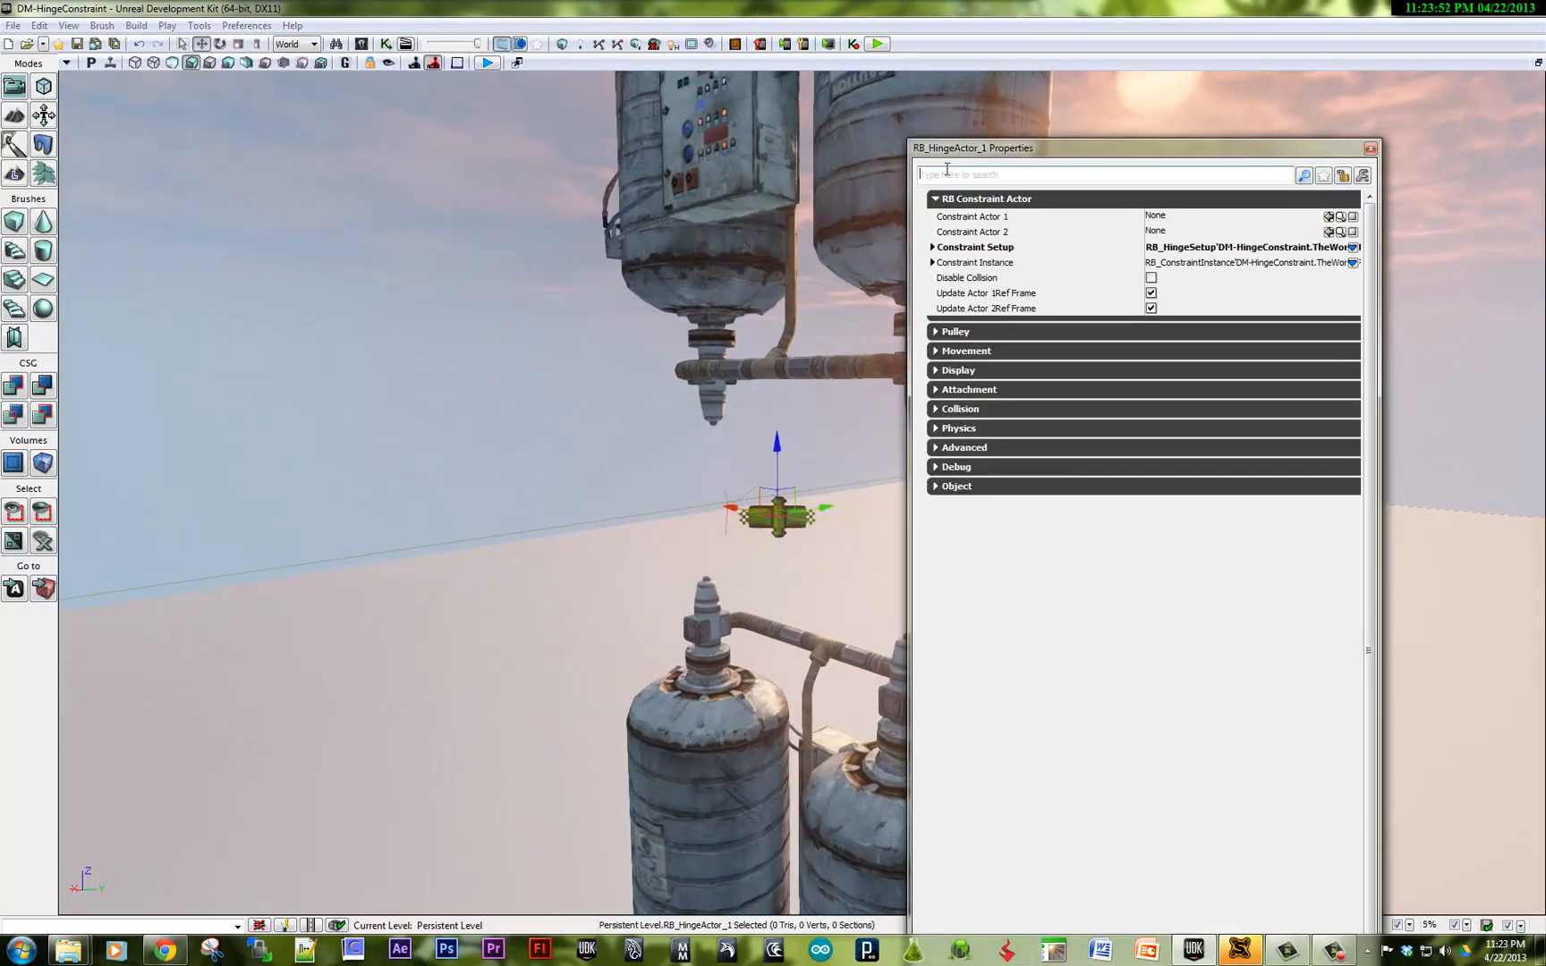
# Move the RB_HingeActor_1 properties window aside so both tanks are visible for assignment.
pyautogui.moveTo(1144, 149); pyautogui.dragTo(433, 170)
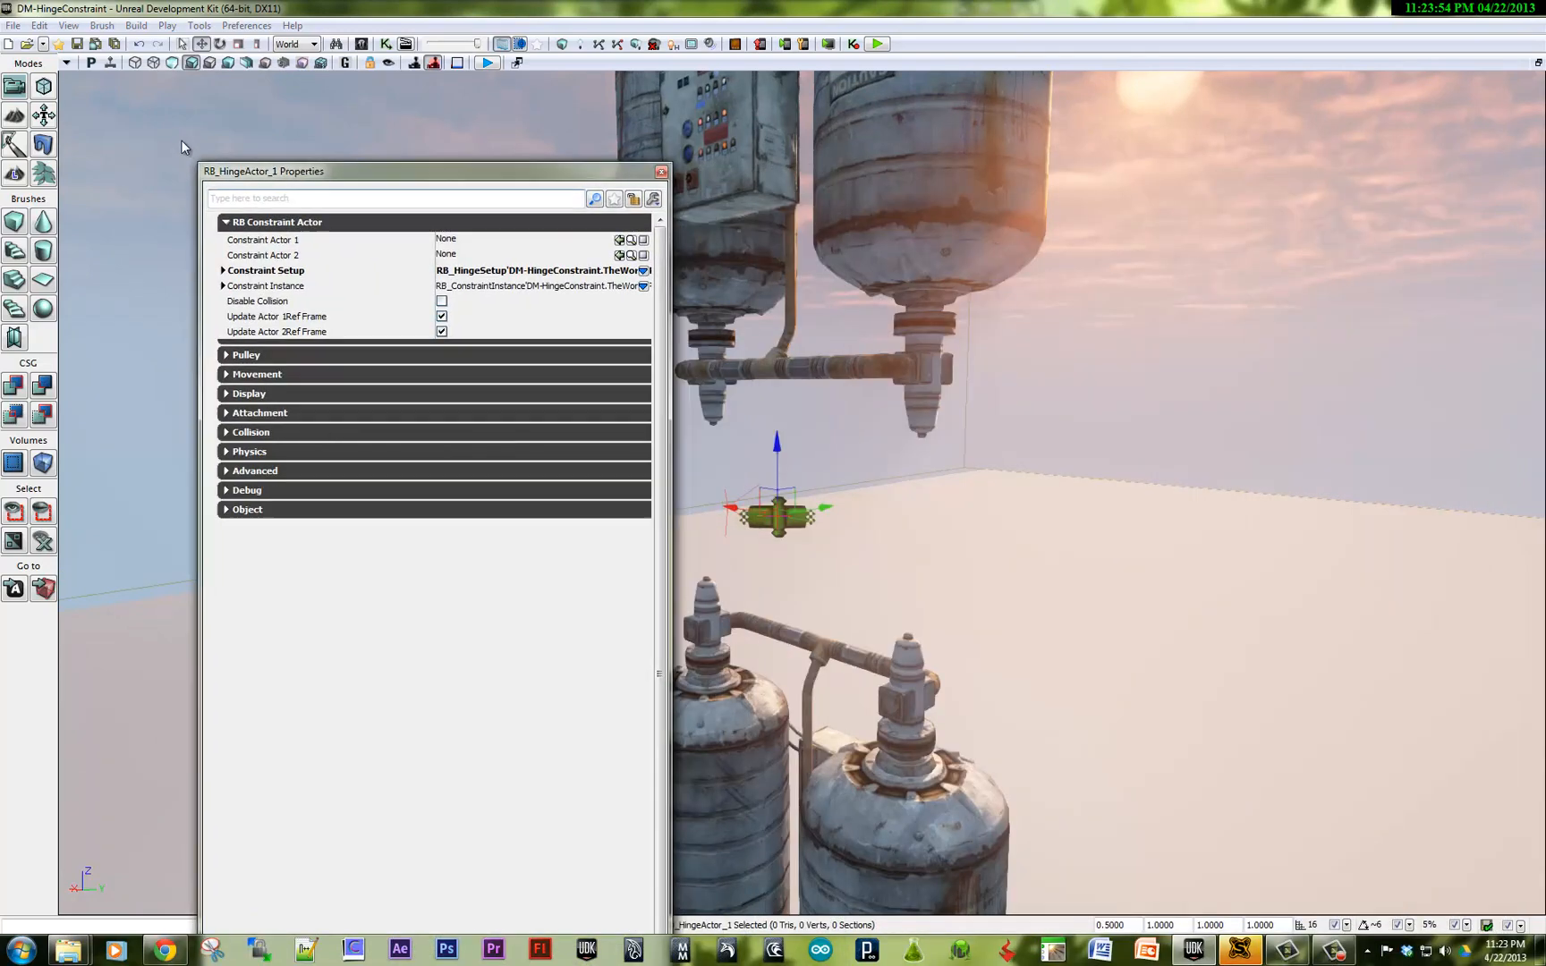
pyautogui.moveTo(263, 170); pyautogui.dragTo(136, 152)
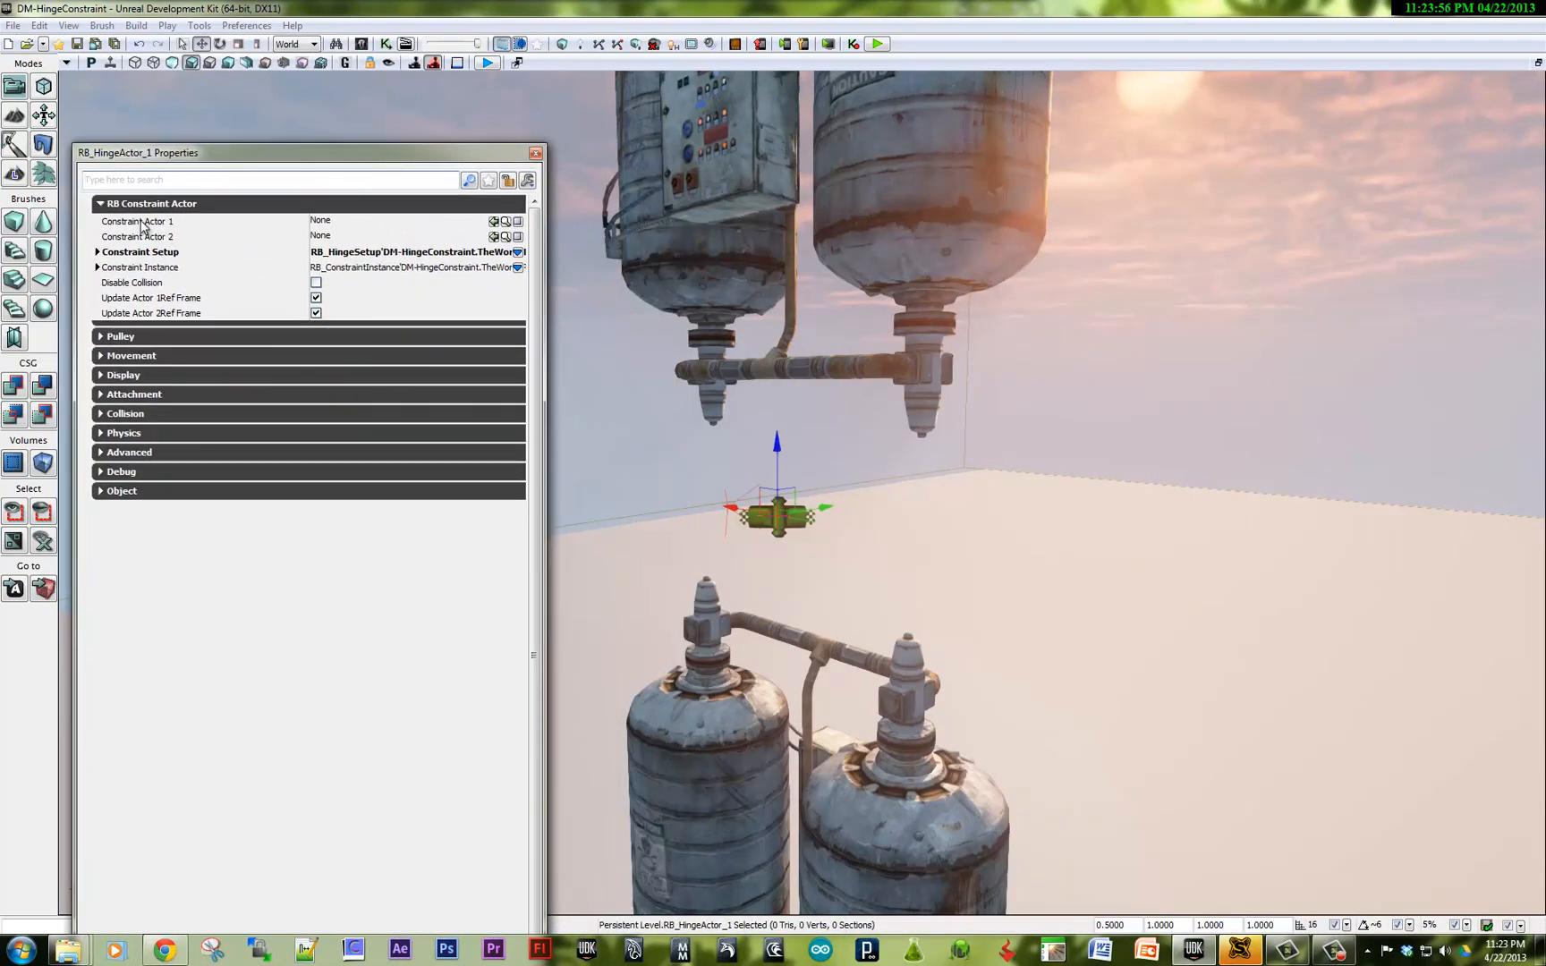
pyautogui.moveTo(801, 820)
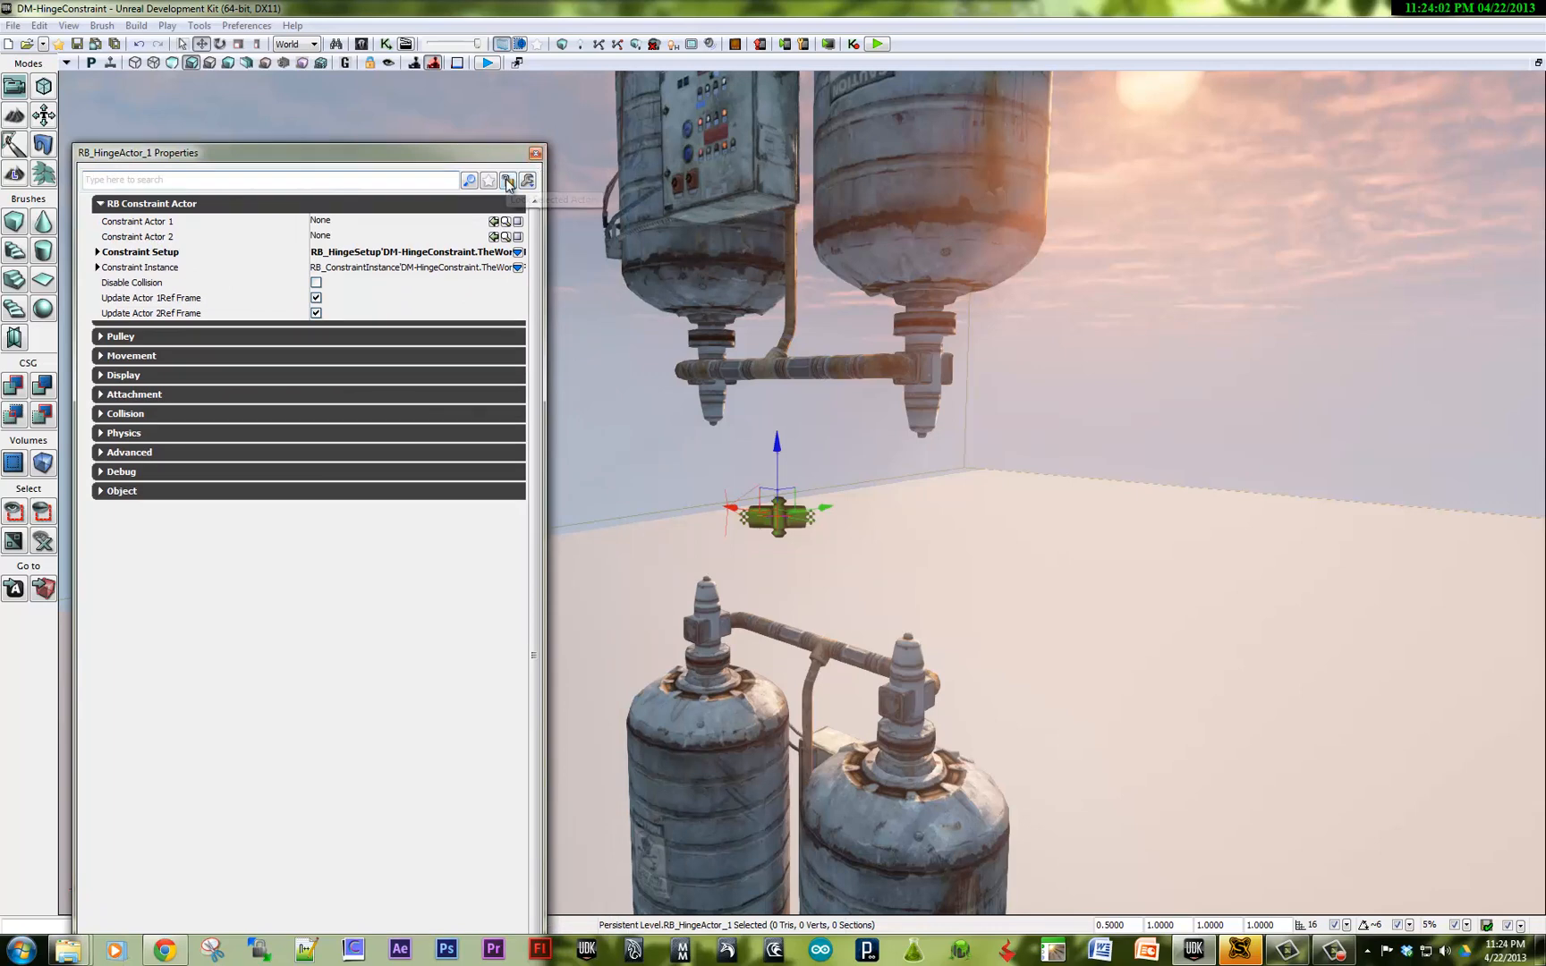
pyautogui.moveTo(508, 181)
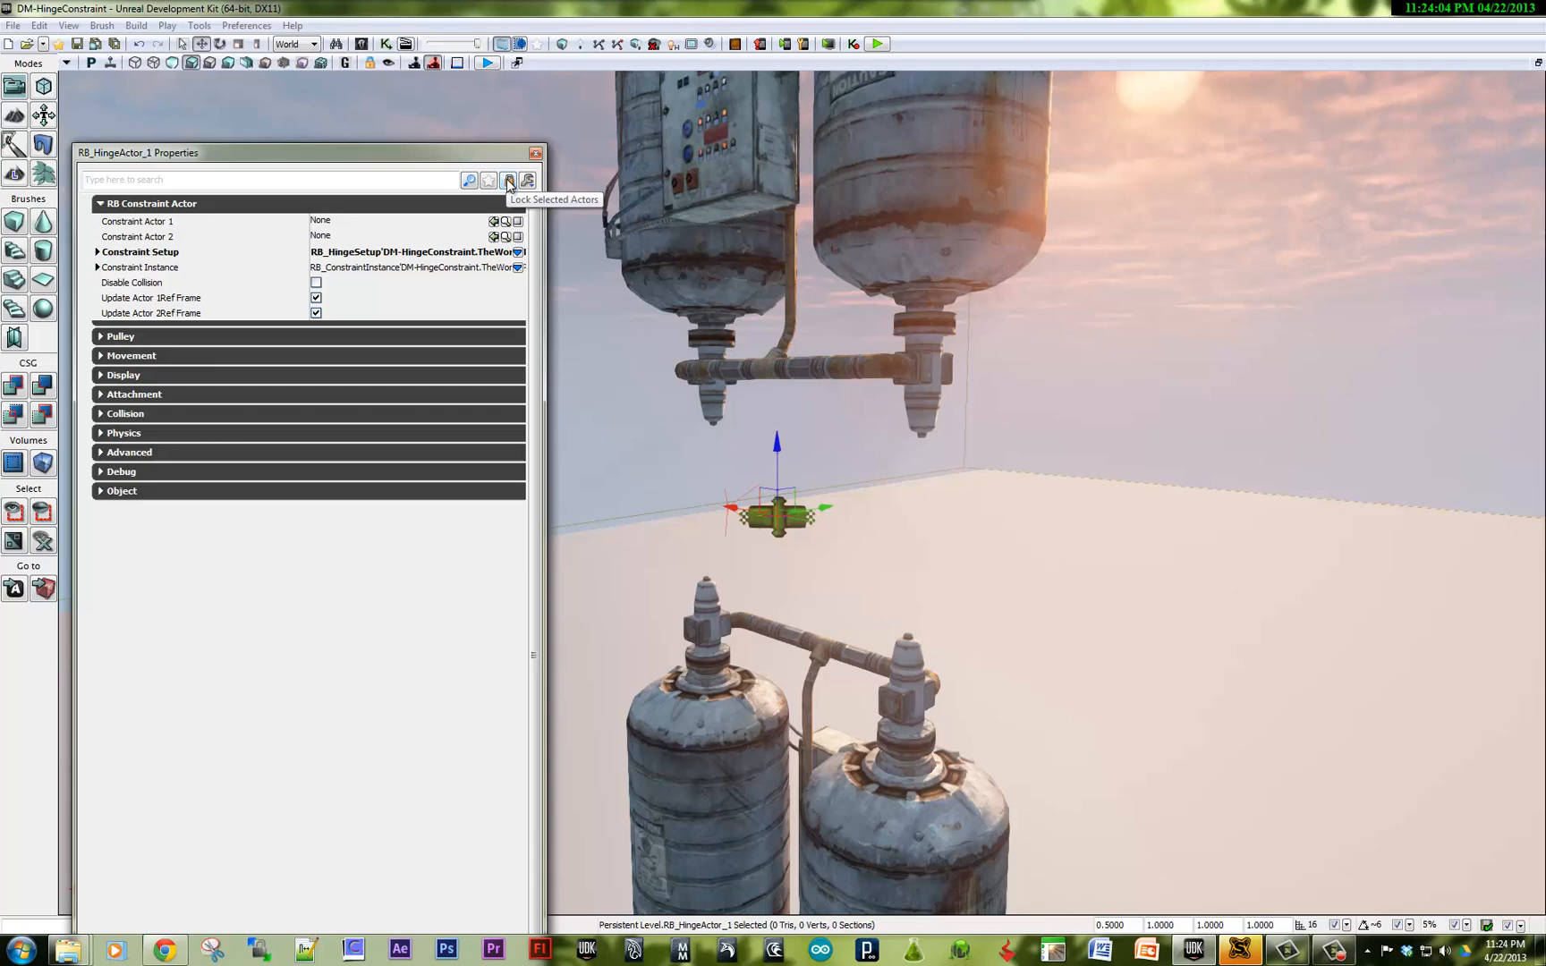
pyautogui.moveTo(702, 788)
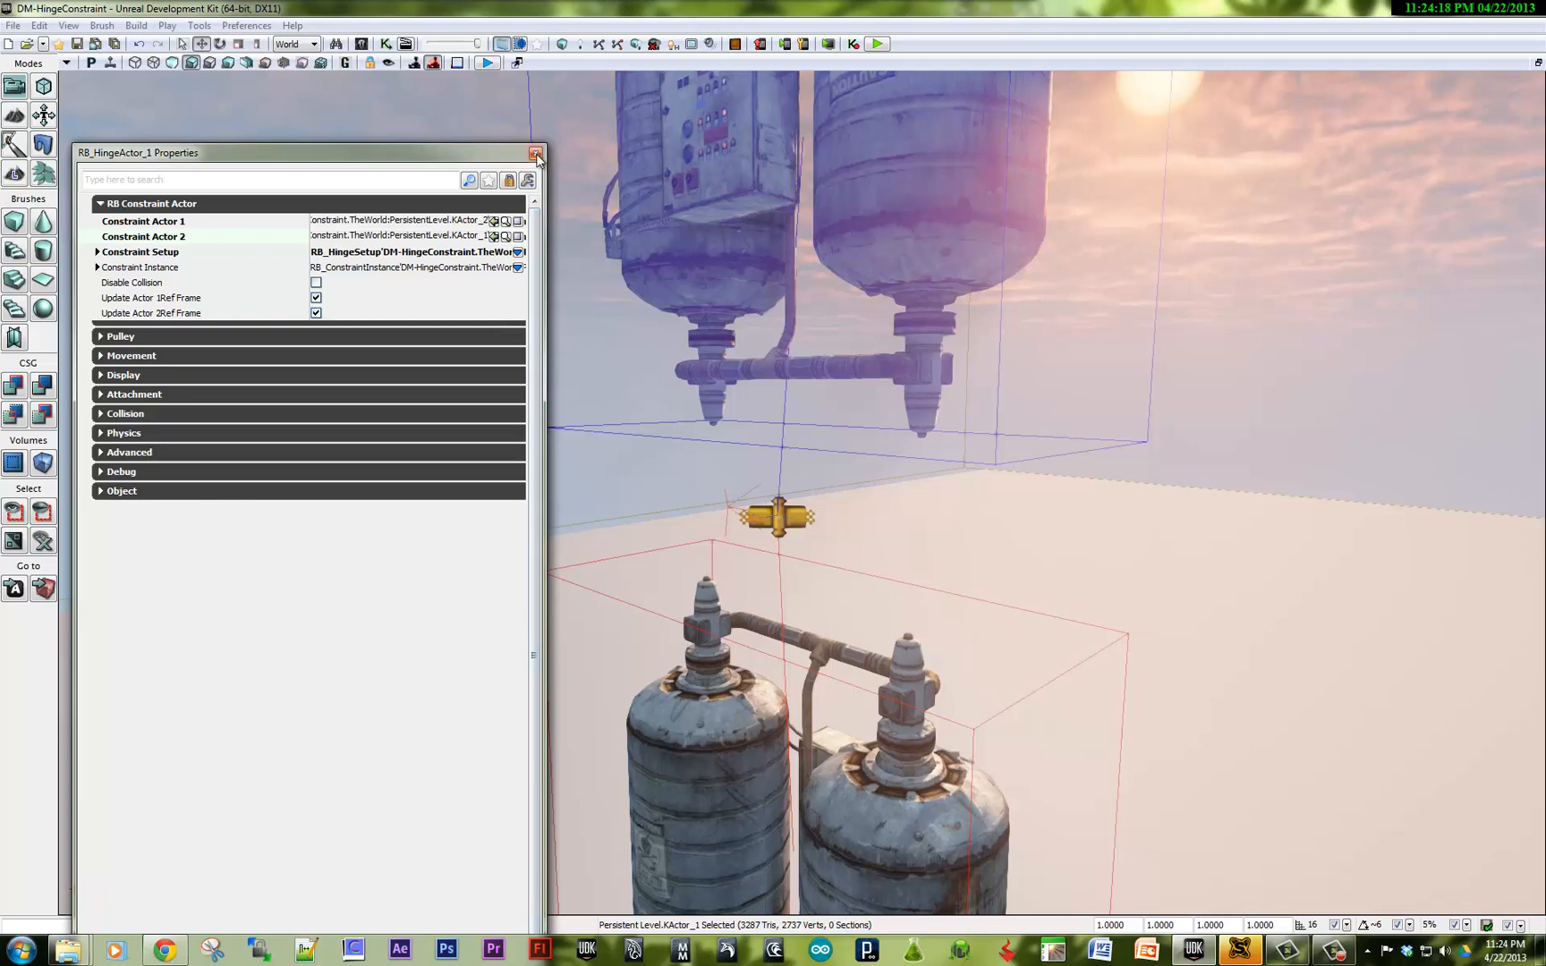
# Close the hinge properties and run Play from Here to test the hinged tanks.
pyautogui.click(535, 154)
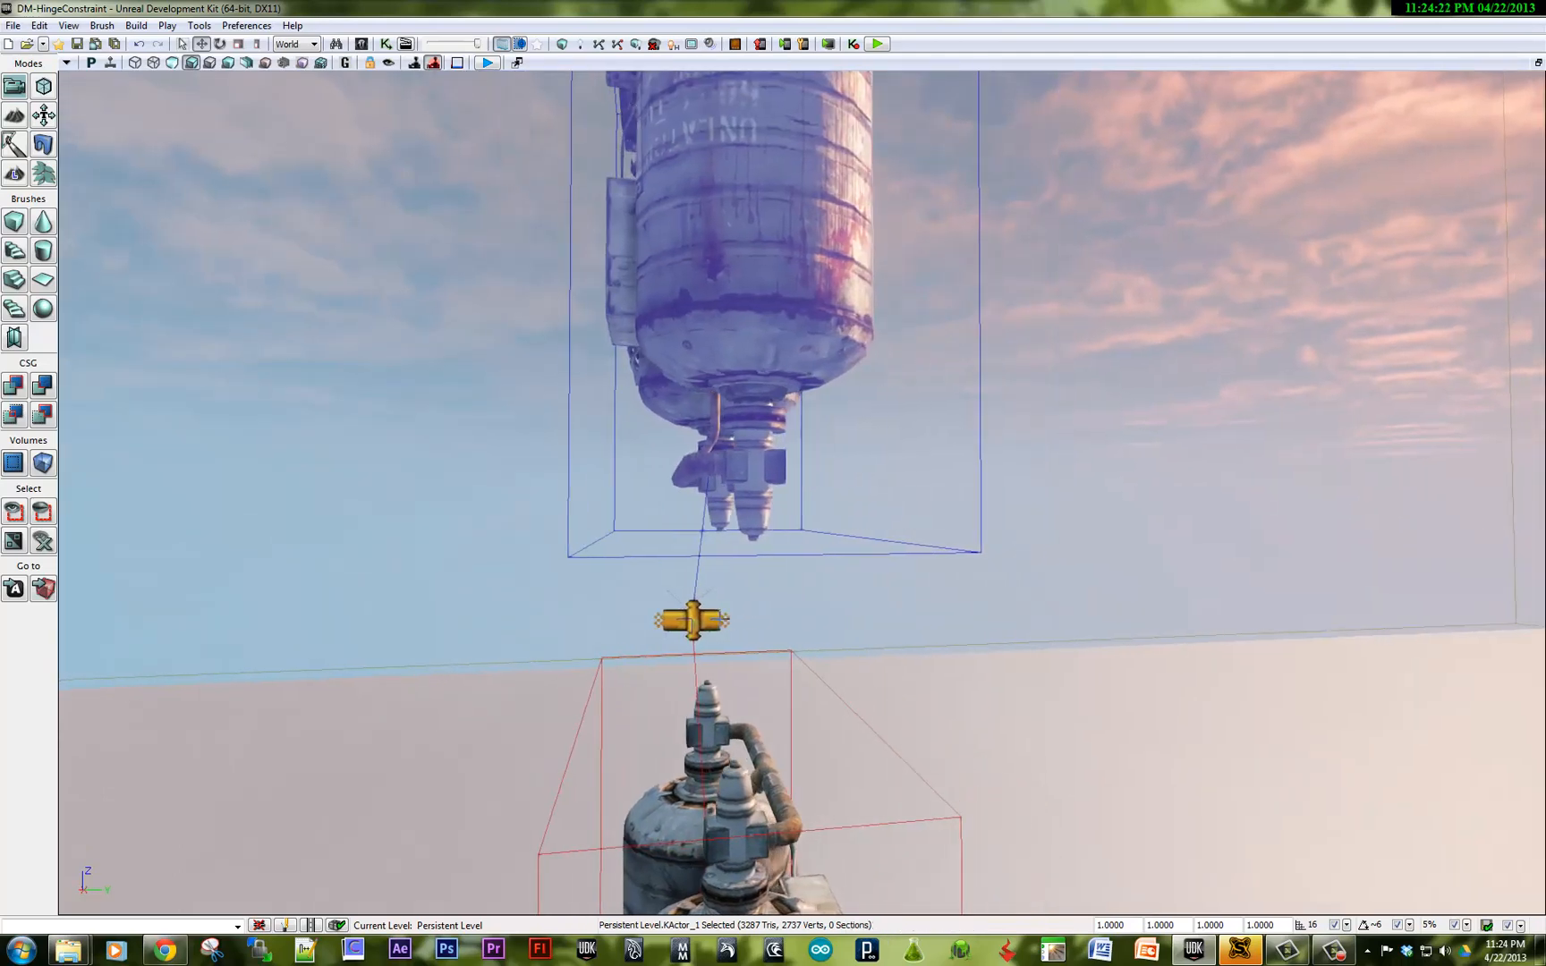
pyautogui.click(692, 619)
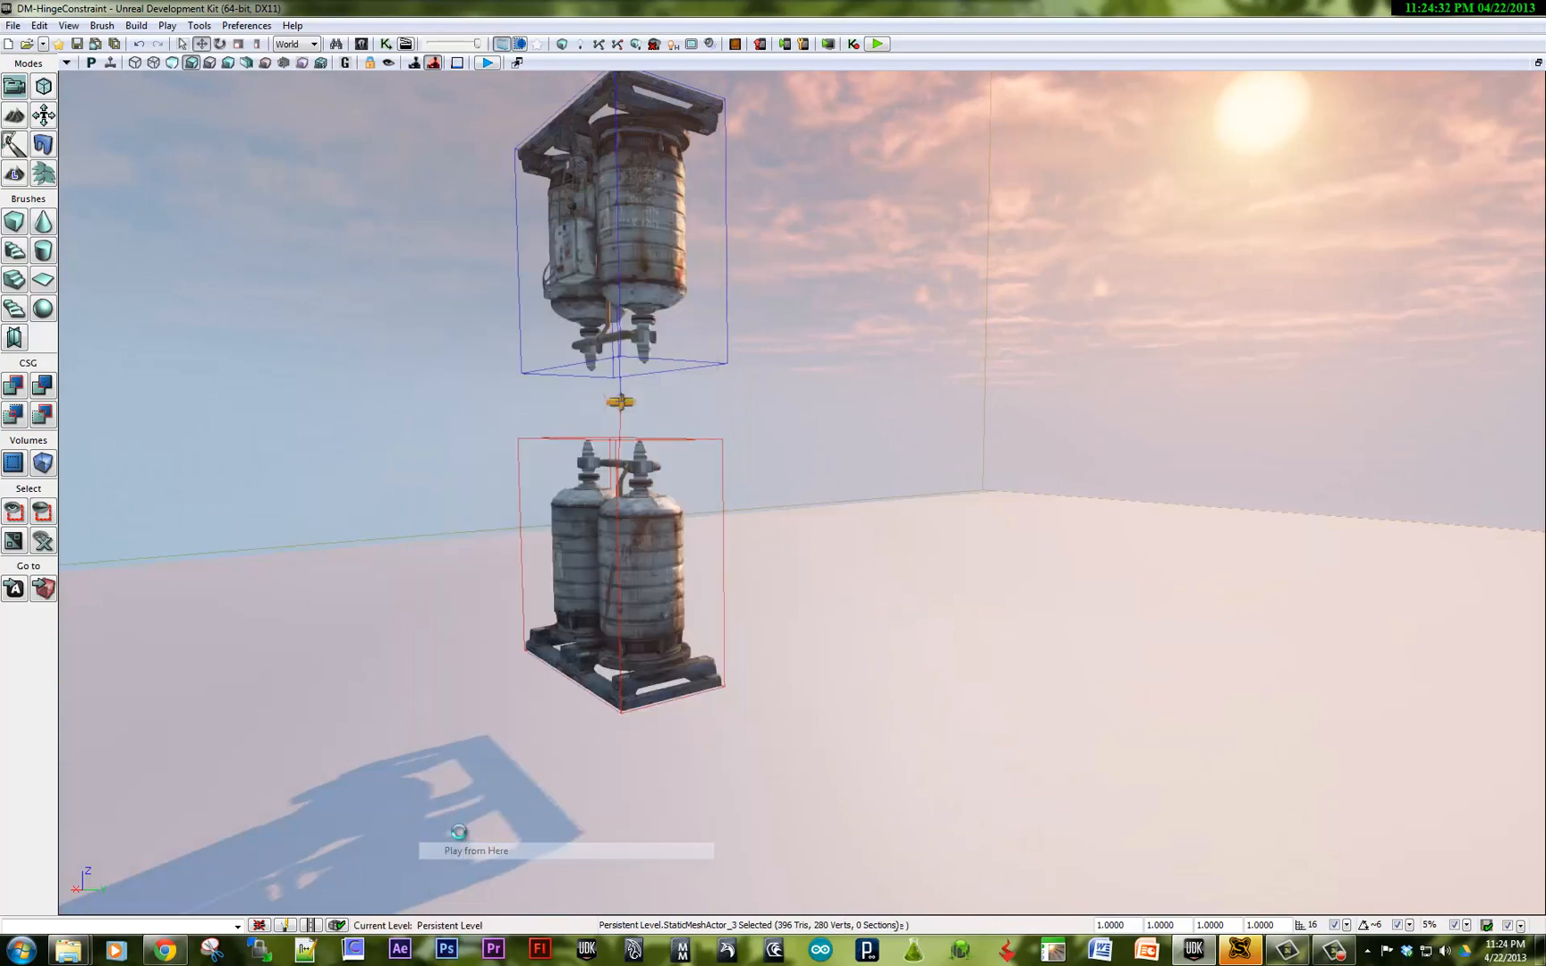
pyautogui.click(476, 850)
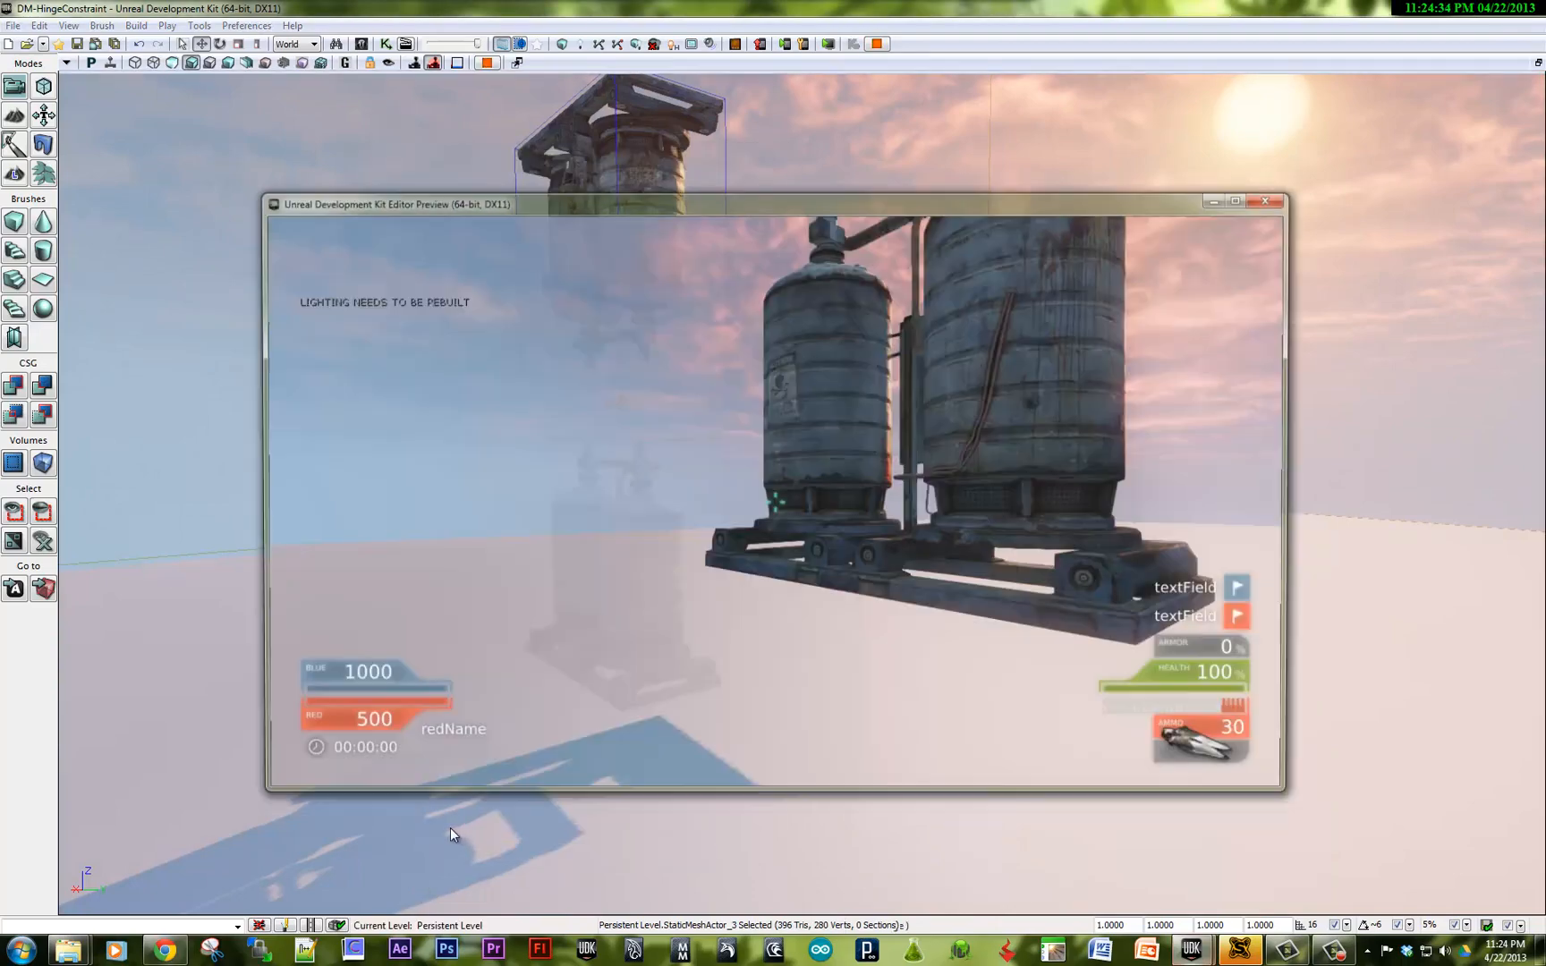